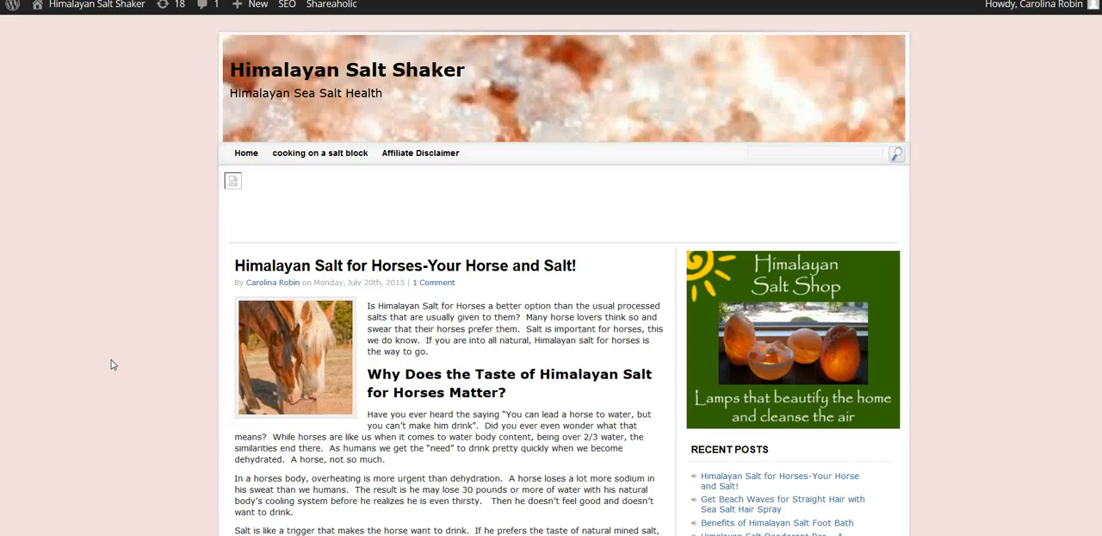
{"action": "mouse_move", "coordinate": [479, 159]}
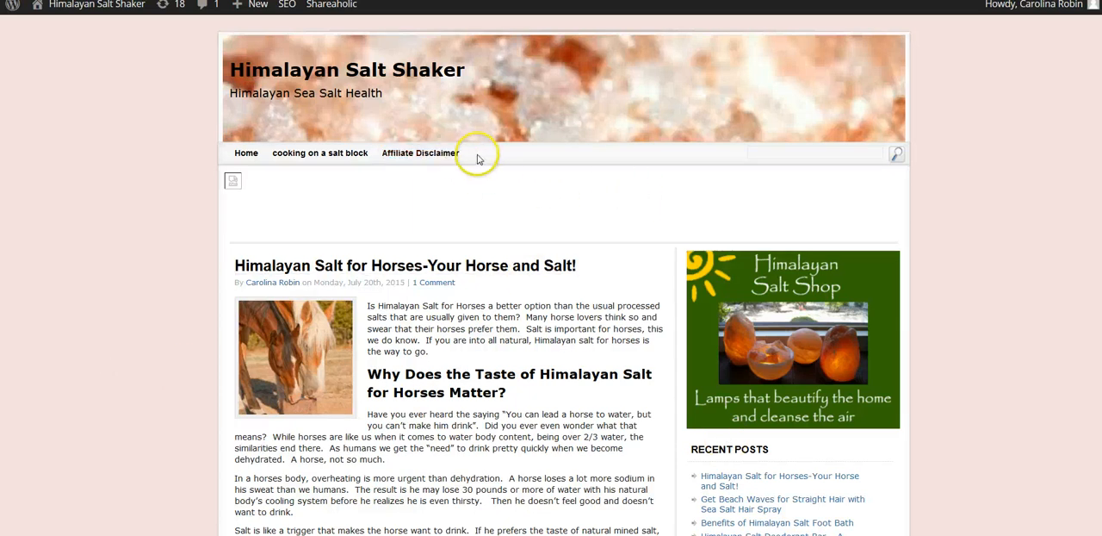
{"action": "mouse_move", "coordinate": [699, 158]}
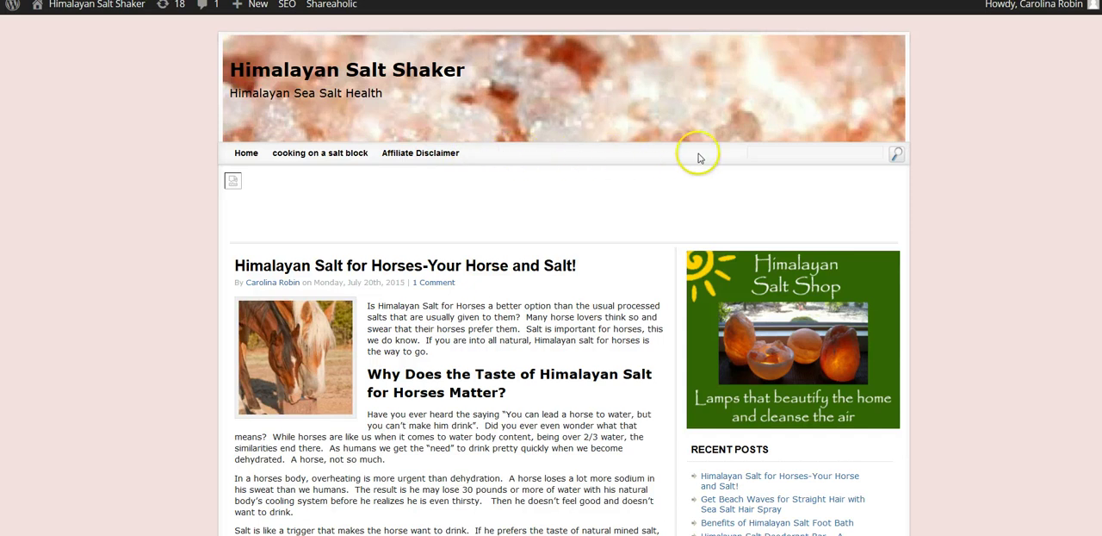
{"action": "mouse_move", "coordinate": [509, 162]}
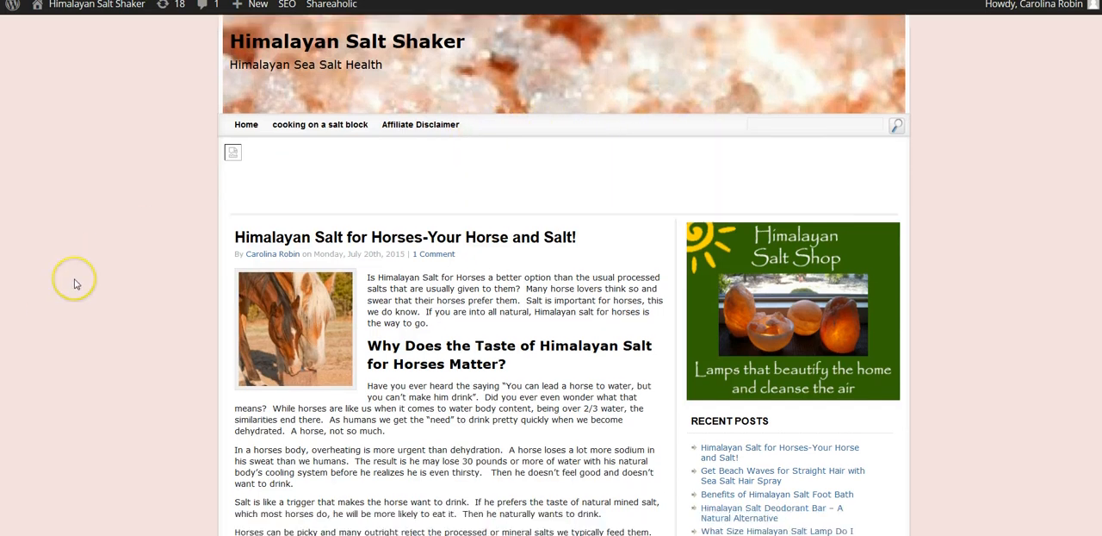
View the 'cooking on a salt block' archive listing the steak and salmon salt block posts.
{"action": "scroll", "scroll_direction": "up", "scroll_amount": 3}
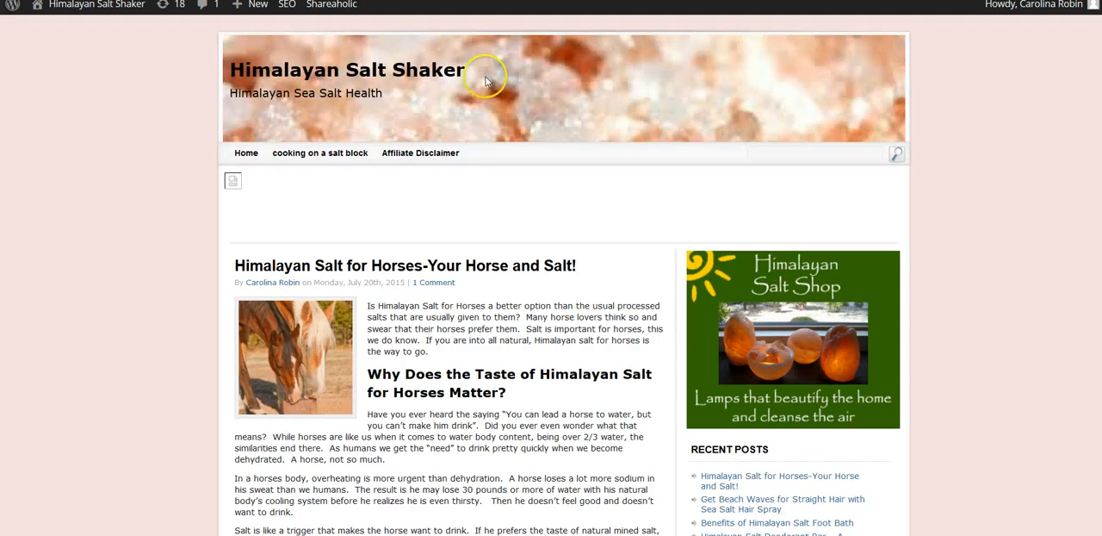
{"action": "mouse_move", "coordinate": [8, 77]}
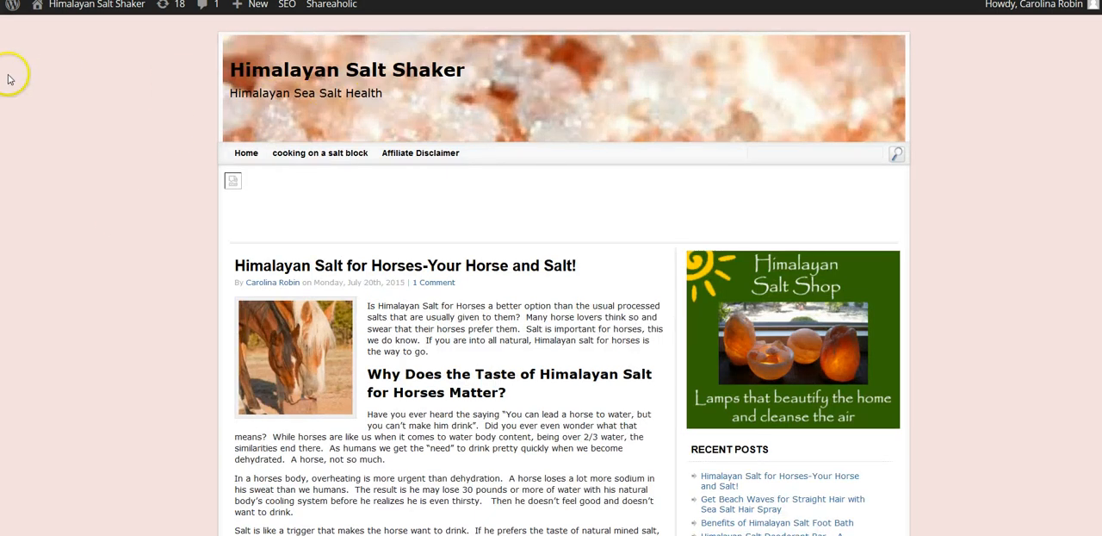
{"action": "mouse_move", "coordinate": [279, 153]}
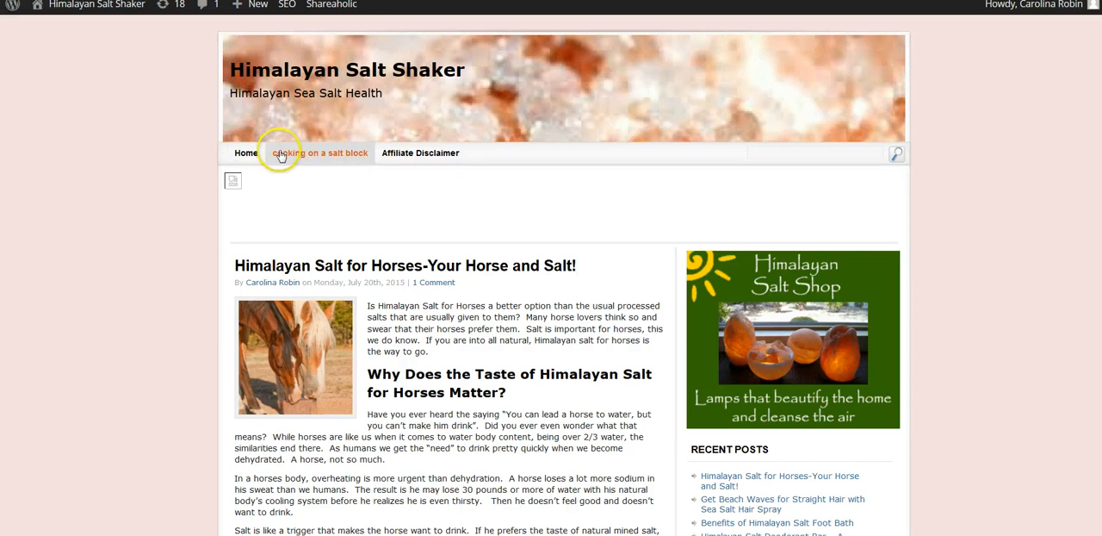
{"action": "mouse_move", "coordinate": [324, 159]}
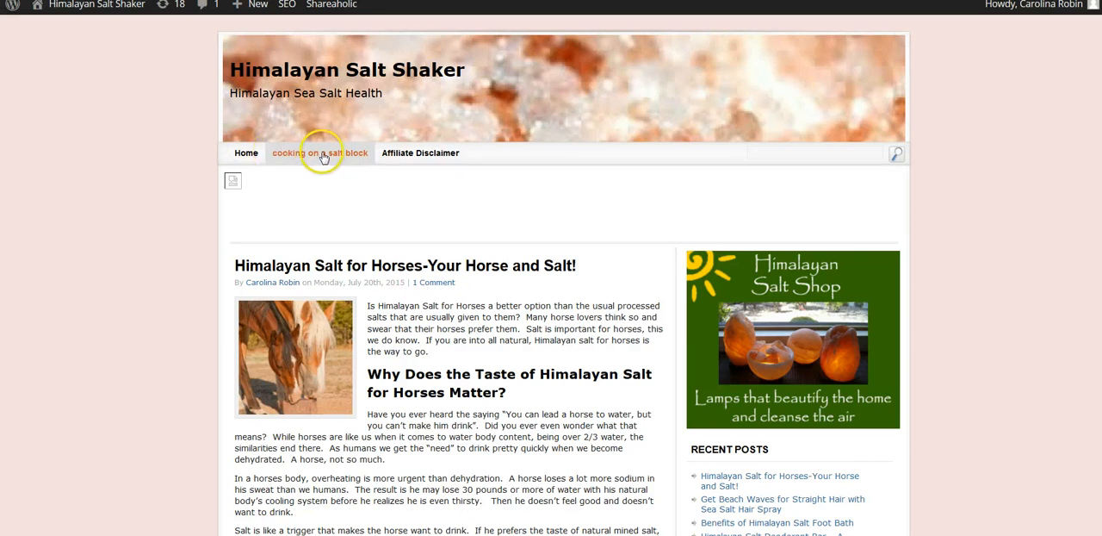
{"action": "mouse_move", "coordinate": [26, 169]}
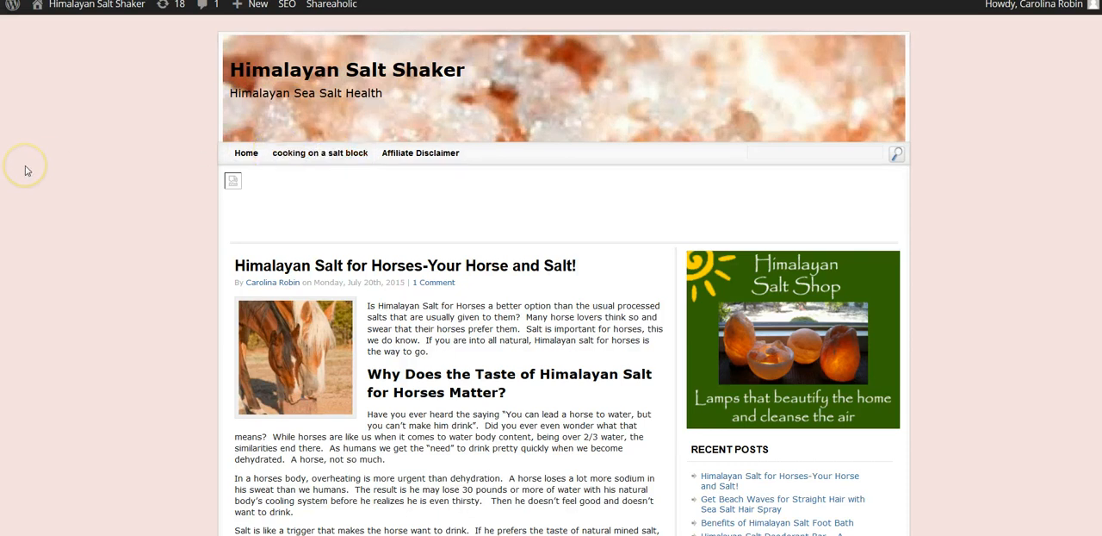
{"action": "left_click", "coordinate": [320, 152]}
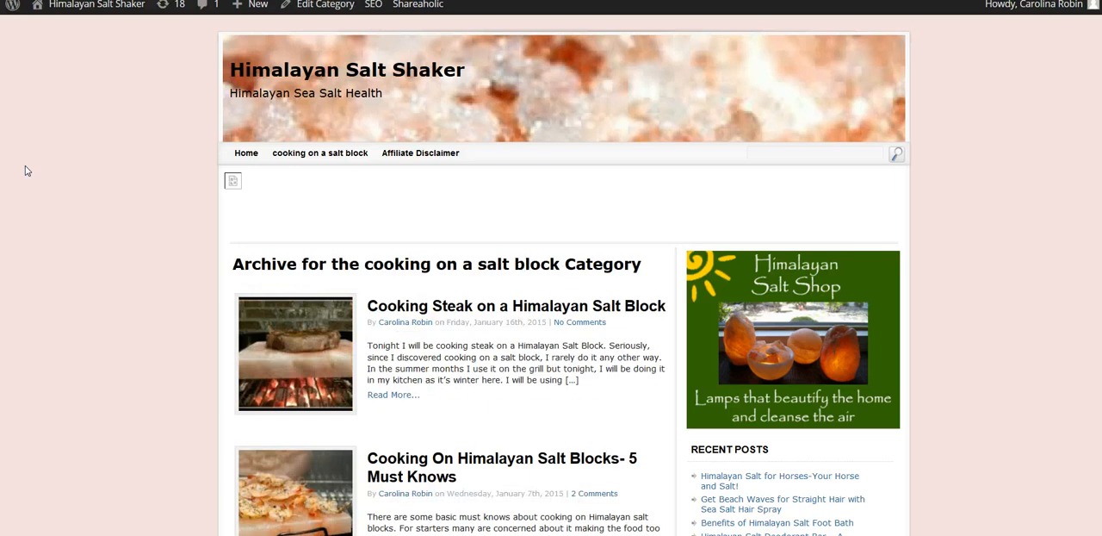
{"action": "scroll", "scroll_direction": "down", "scroll_amount": 3}
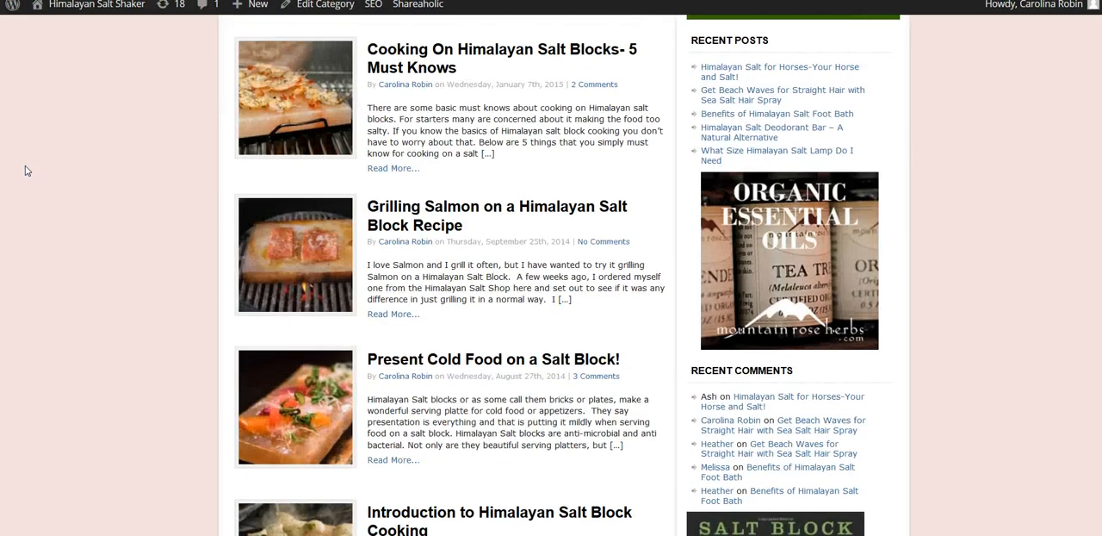
{"action": "scroll", "scroll_direction": "down", "scroll_amount": 3}
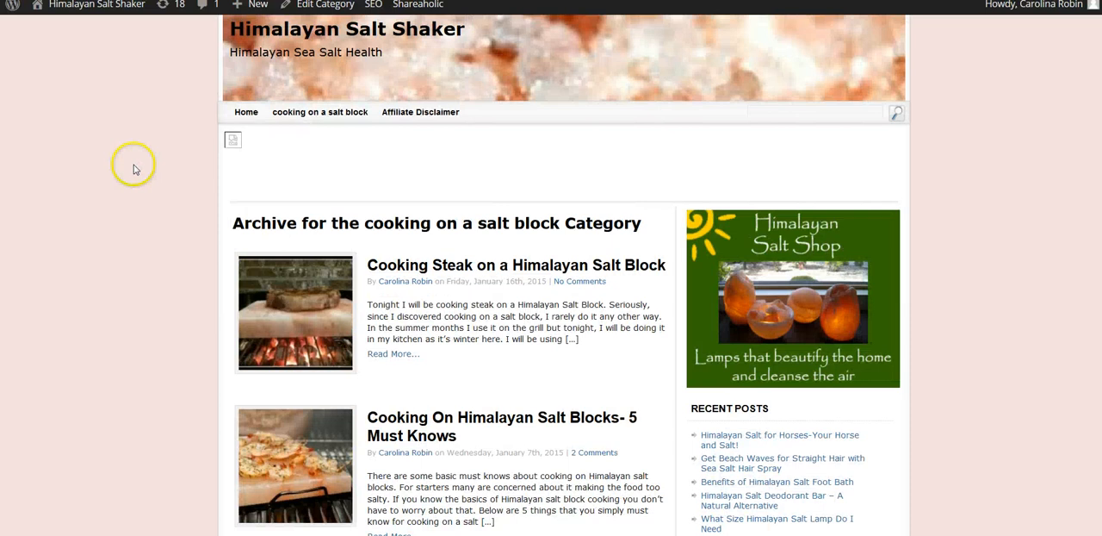
{"action": "mouse_move", "coordinate": [320, 112]}
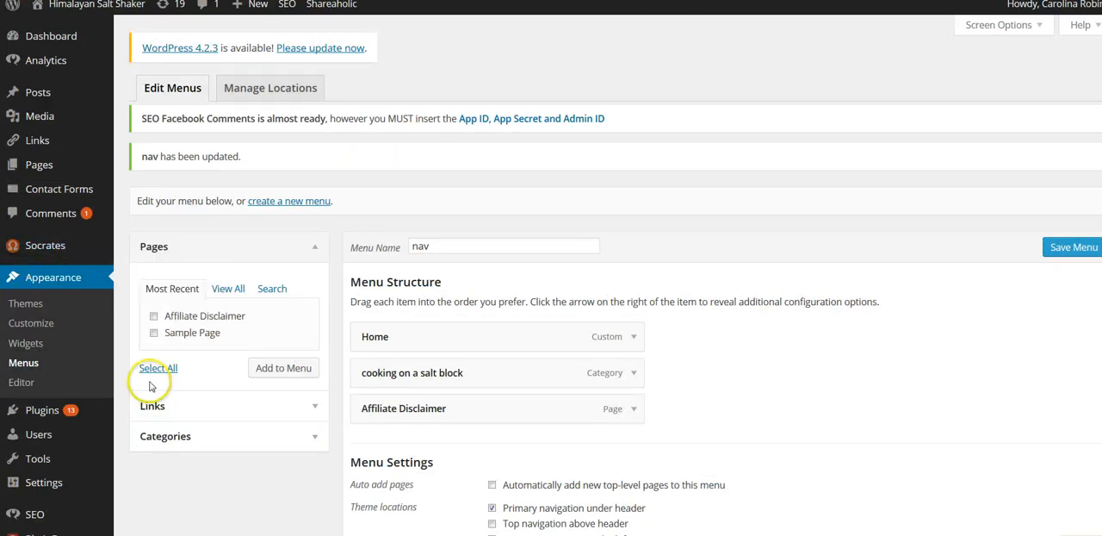
{"action": "mouse_move", "coordinate": [107, 275]}
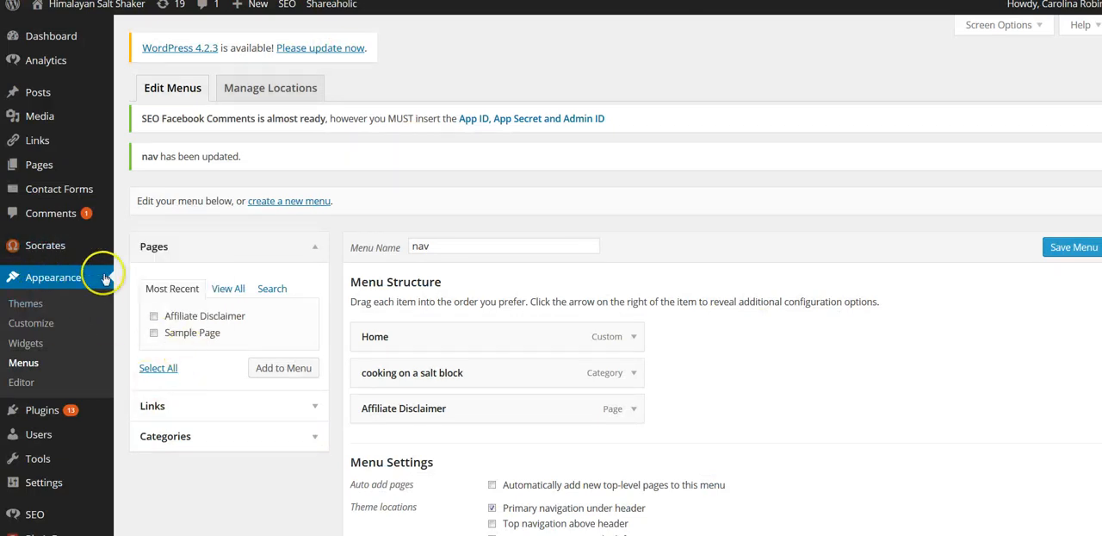
{"action": "mouse_move", "coordinate": [282, 368]}
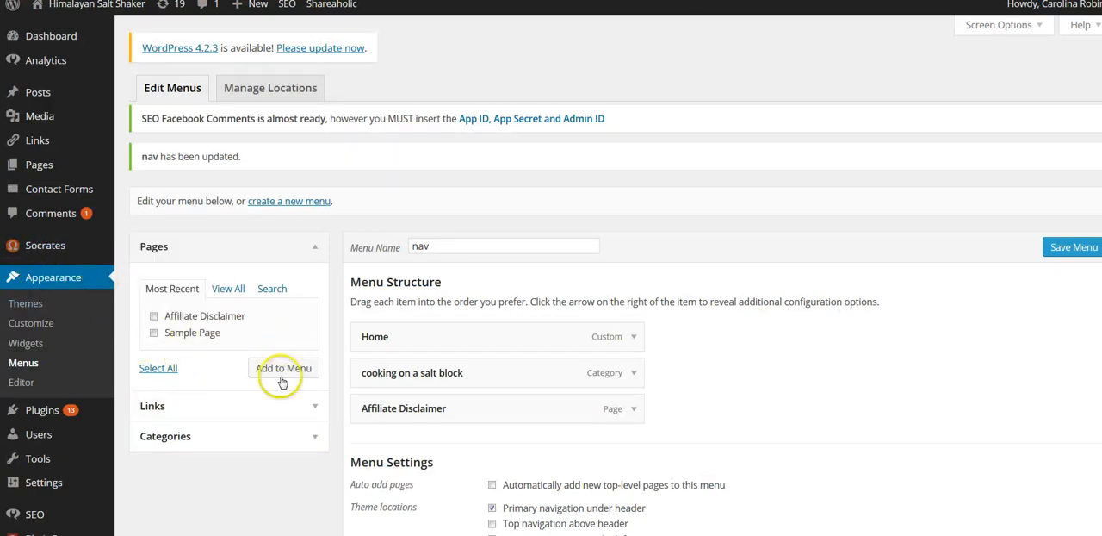
Tick the 'himlaayan salt lamps' category in the Categories panel of the nav menu.
{"action": "scroll", "scroll_direction": "down", "scroll_amount": 3}
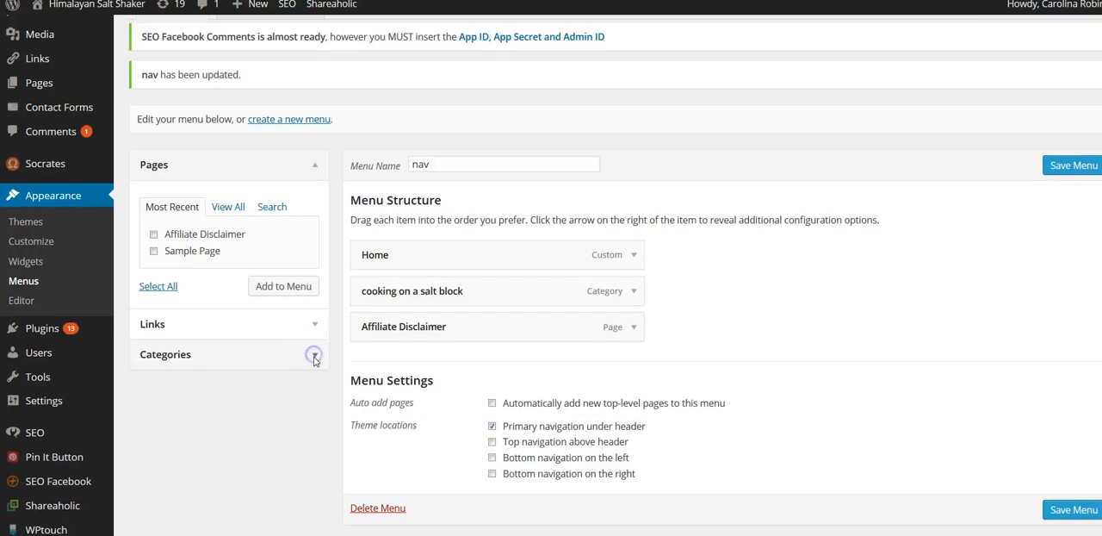
{"action": "left_click", "coordinate": [313, 355]}
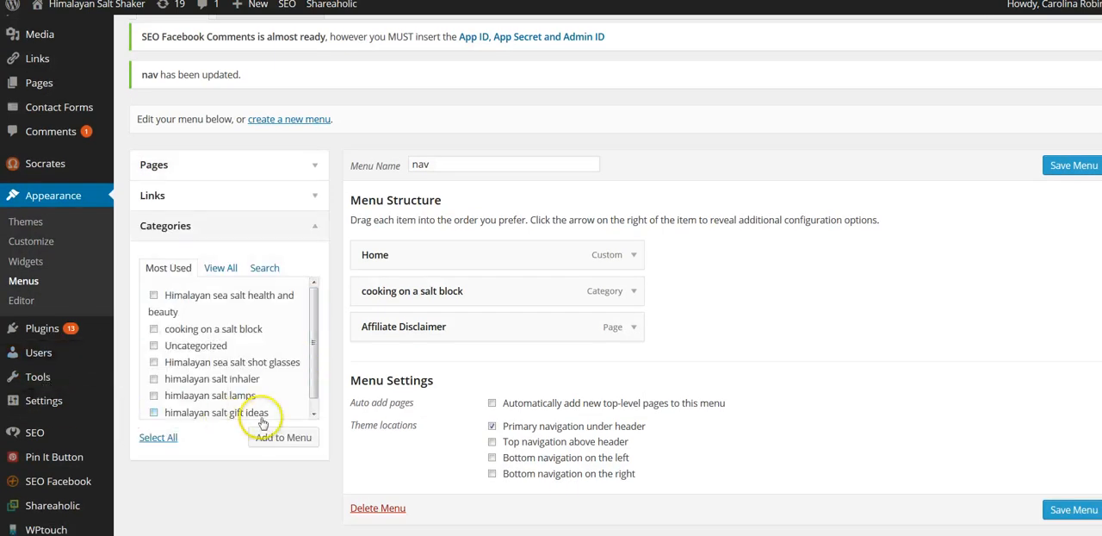
{"action": "left_click", "coordinate": [154, 394]}
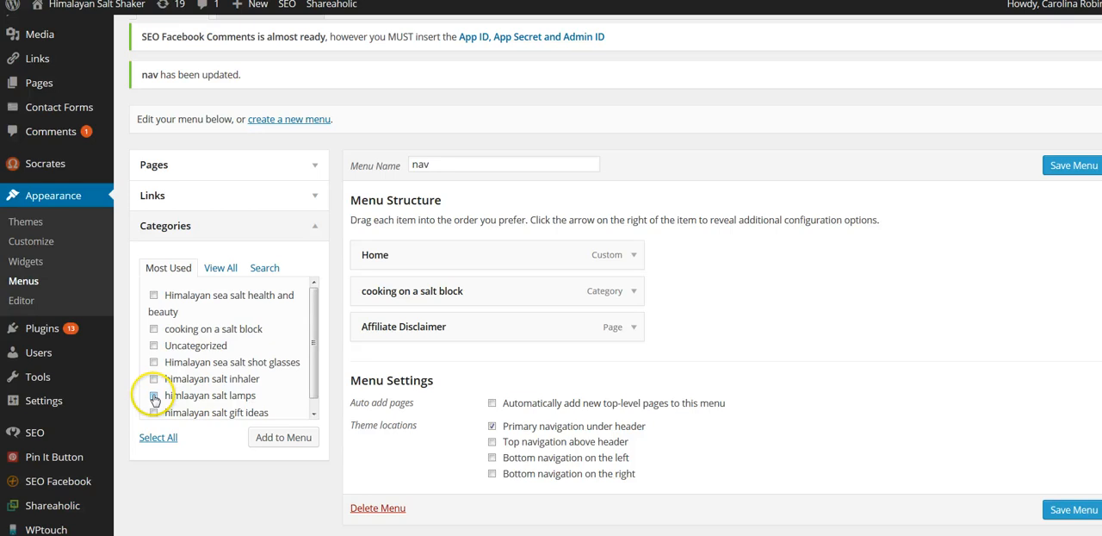
{"action": "left_click", "coordinate": [155, 394]}
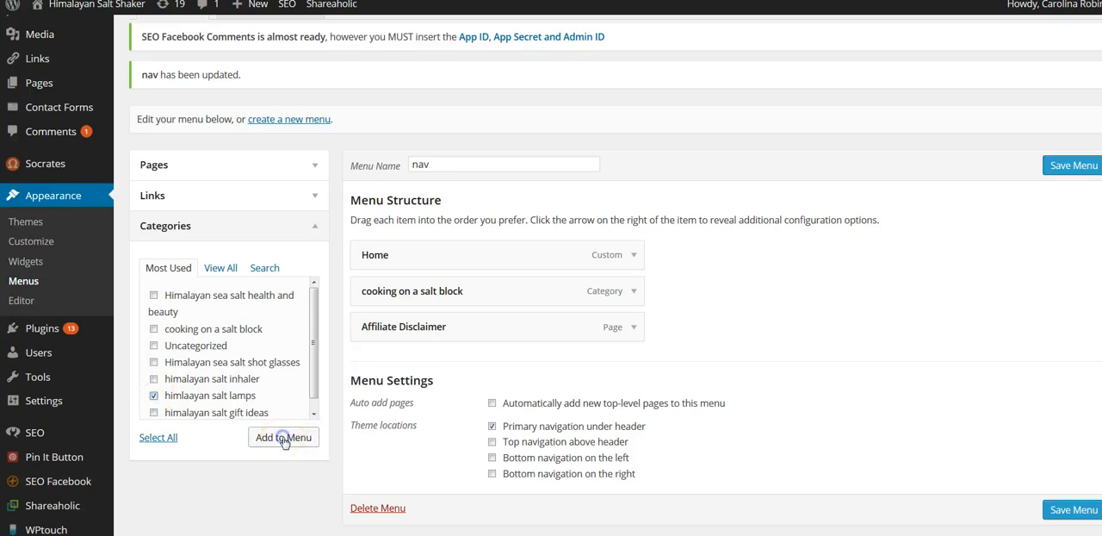
Add the 'himlaayan salt lamps' category to the nav menu, where it lands twice.
{"action": "left_click", "coordinate": [282, 437]}
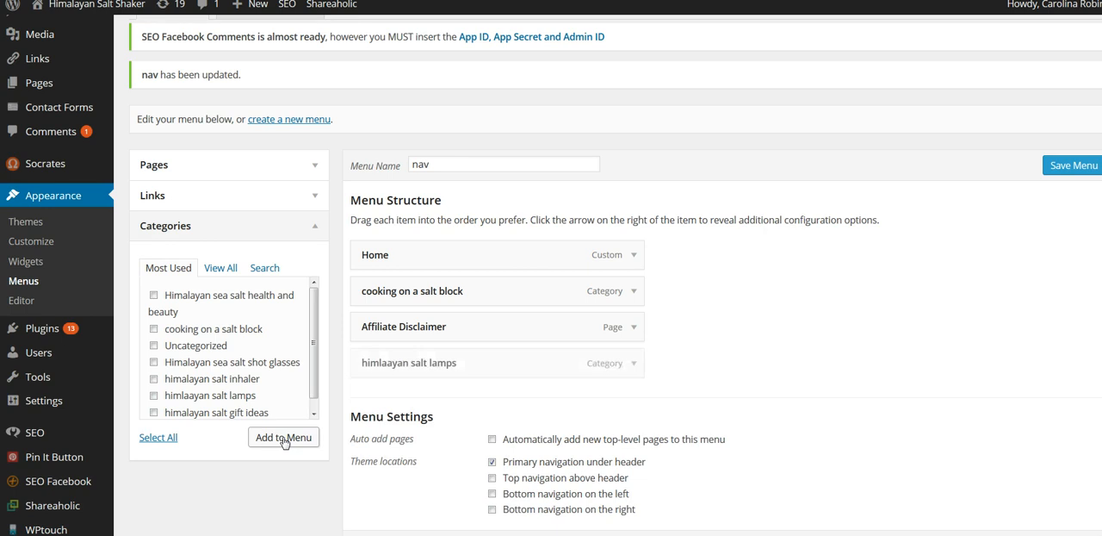
{"action": "left_click", "coordinate": [283, 438]}
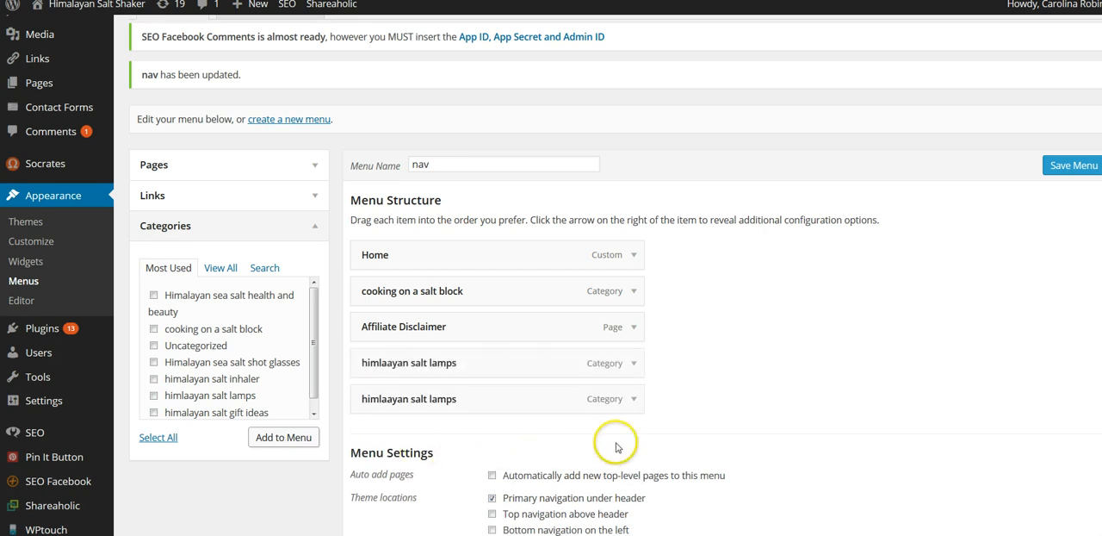
{"action": "left_click", "coordinate": [629, 398]}
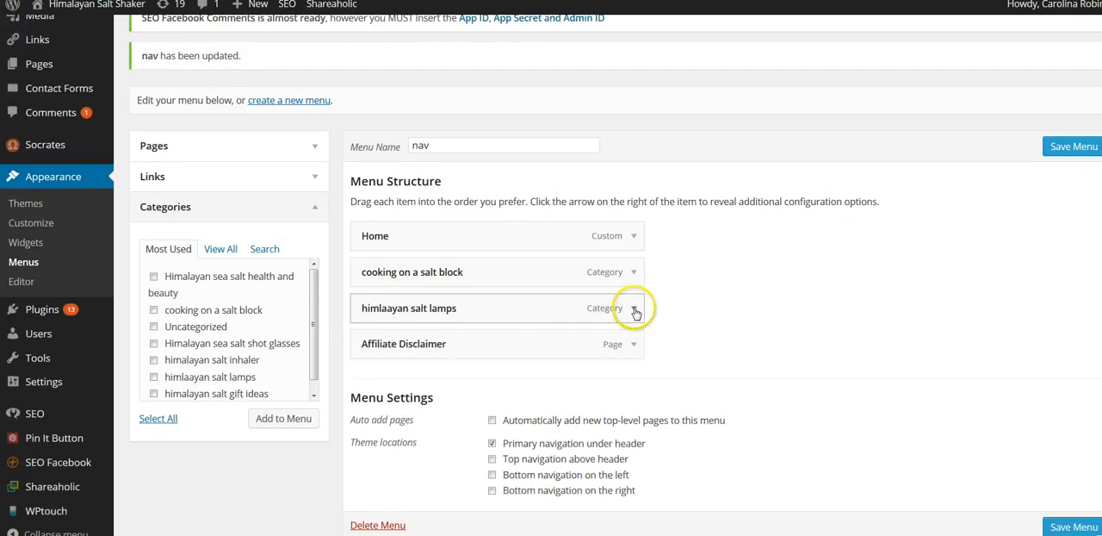
Expand the salt lamps and cooking on a salt block items and edit their Navigation Labels to title case.
{"action": "left_click", "coordinate": [634, 308]}
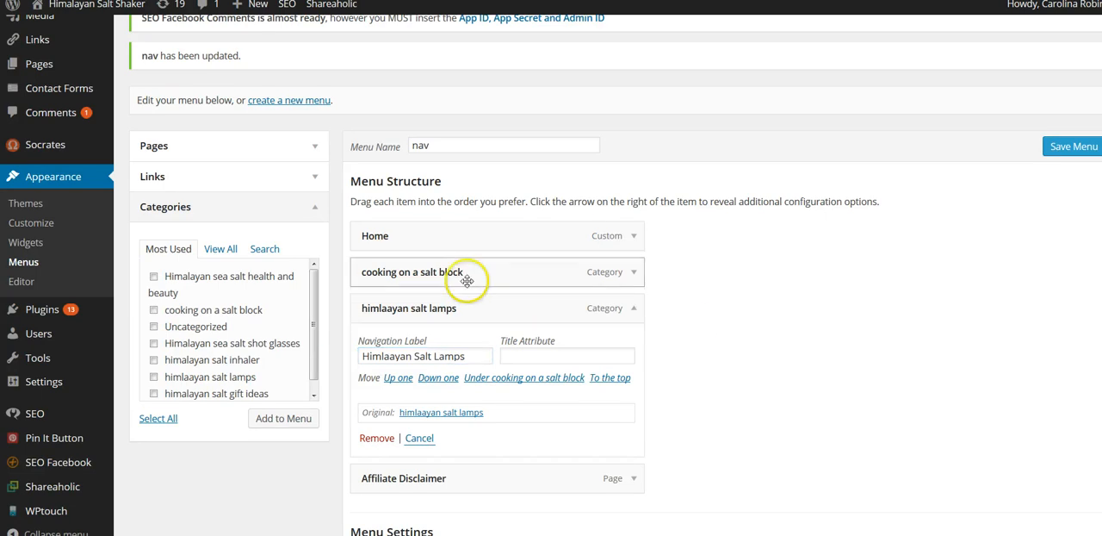
{"action": "left_click", "coordinate": [630, 272]}
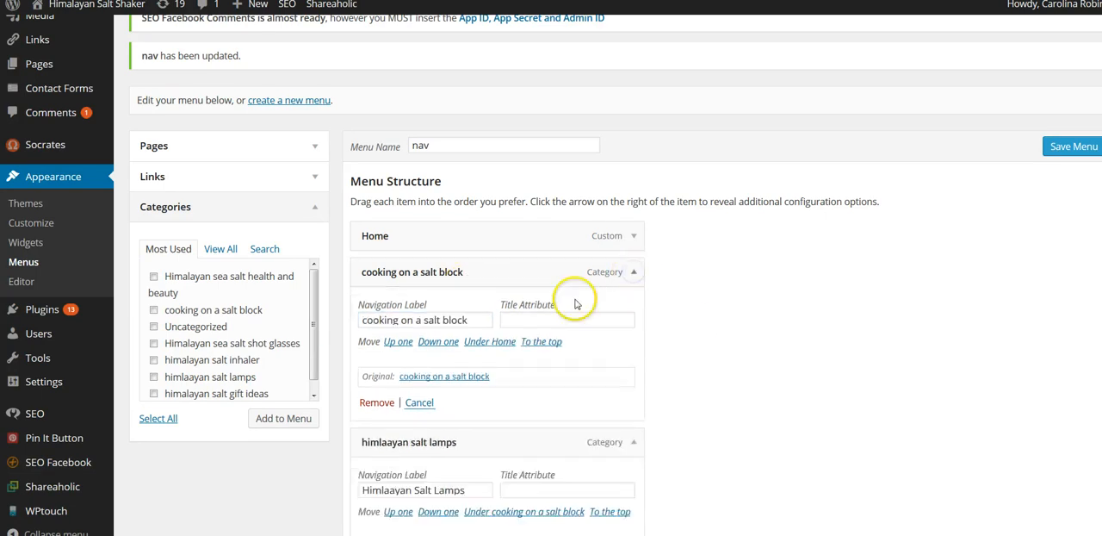
{"action": "left_click", "coordinate": [424, 320]}
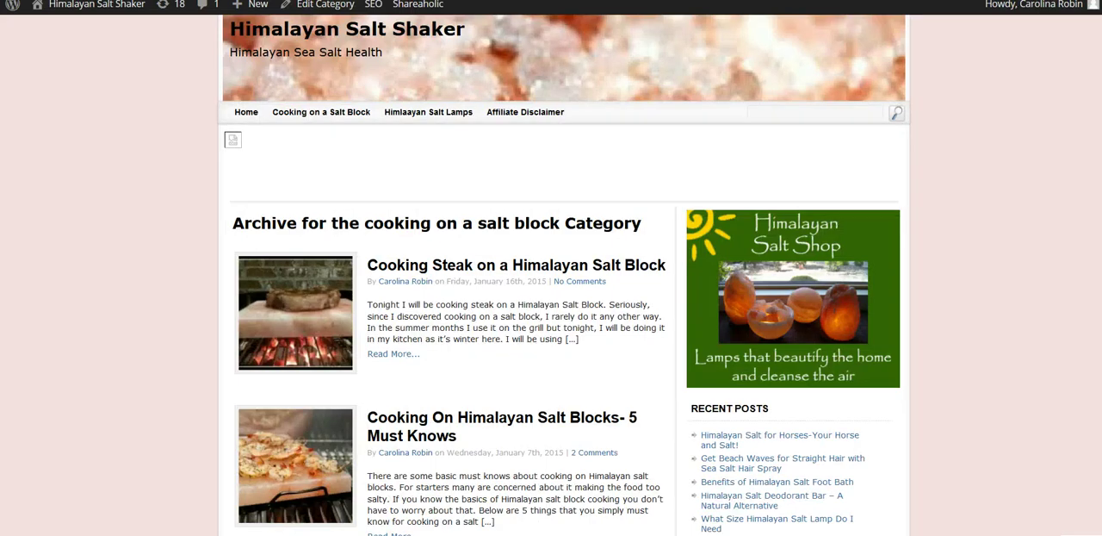
{"action": "mouse_move", "coordinate": [427, 128]}
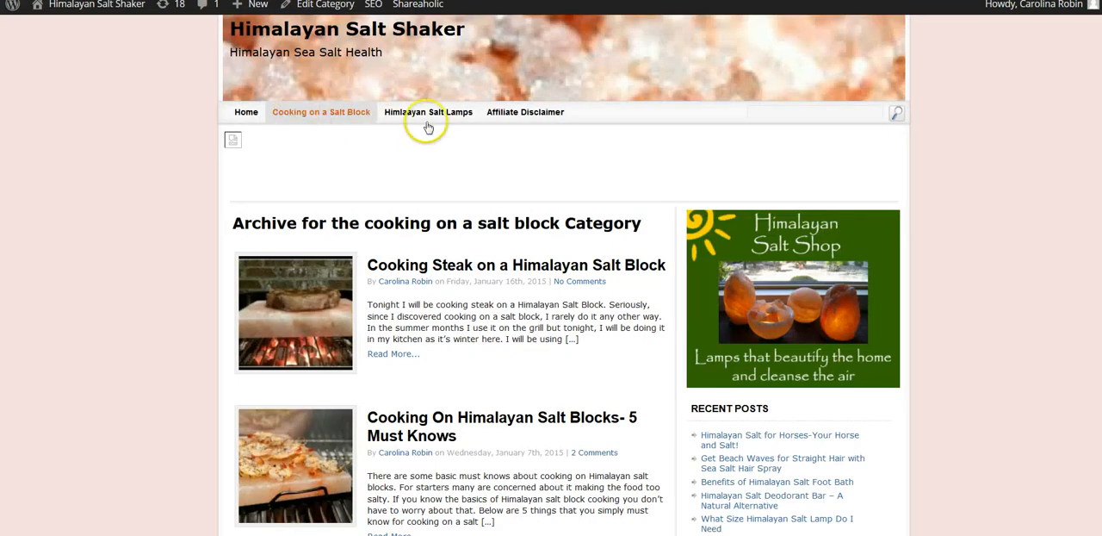
{"action": "mouse_move", "coordinate": [524, 112]}
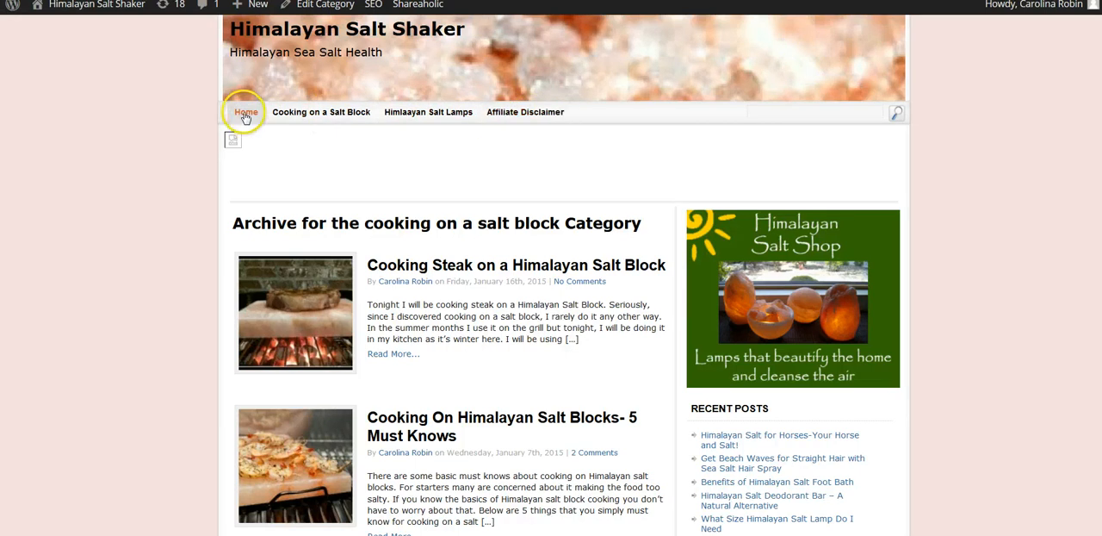
{"action": "mouse_move", "coordinate": [441, 117]}
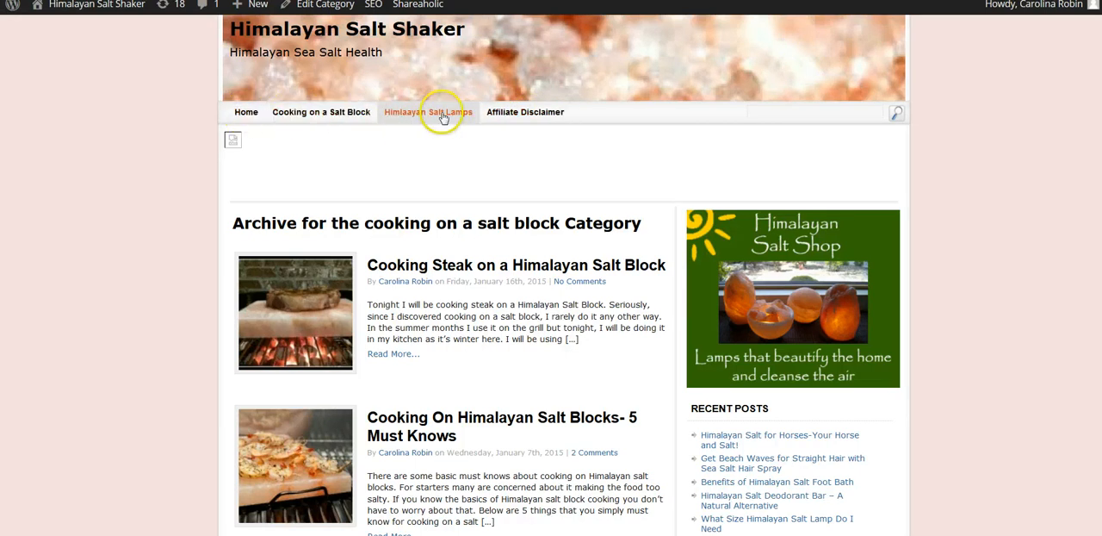
{"action": "mouse_move", "coordinate": [7, 181]}
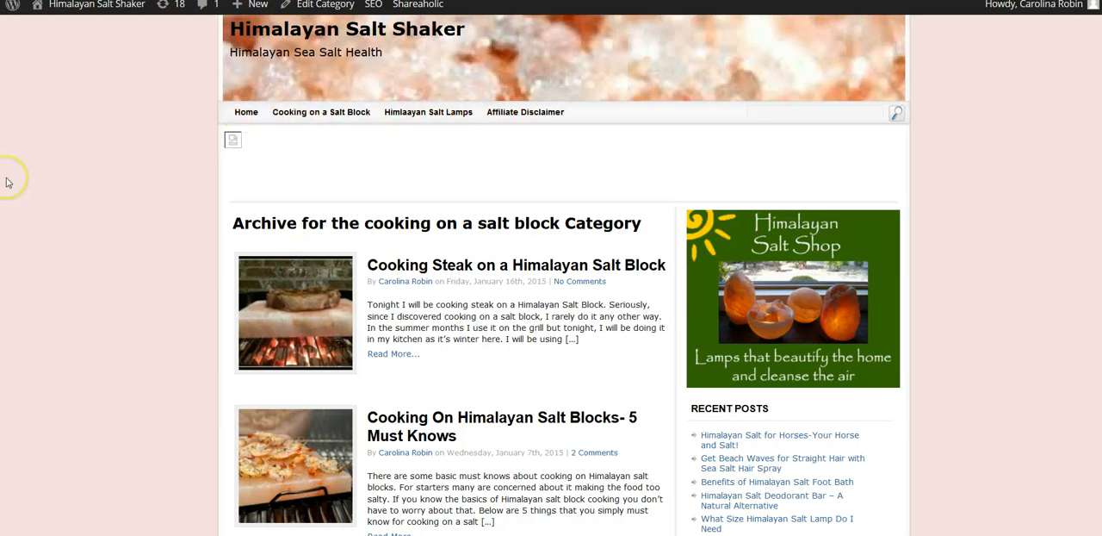
View the Himlaayan Salt Lamps archive showing the indoor air quality post.
{"action": "left_click", "coordinate": [428, 112]}
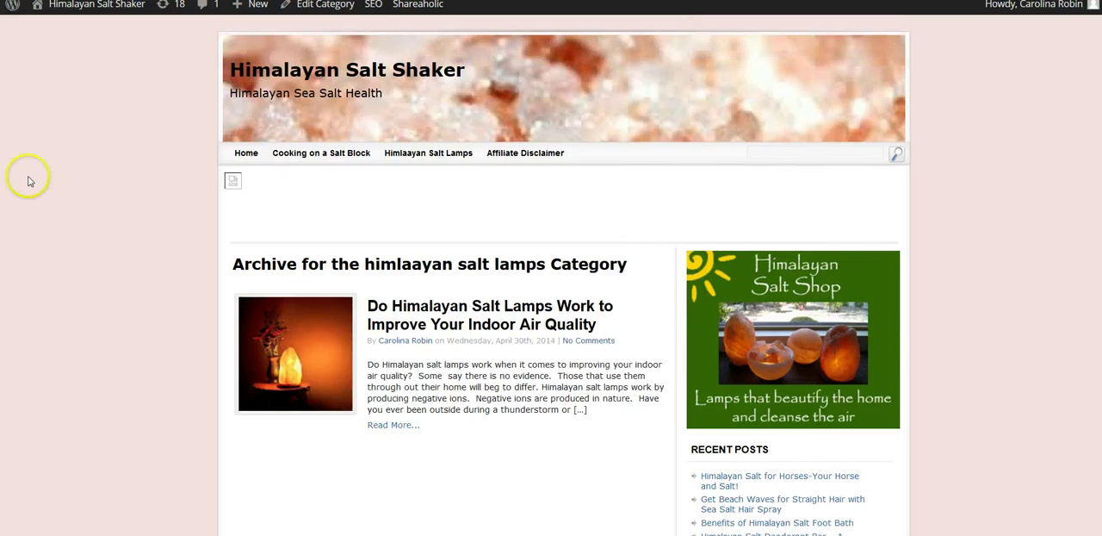
{"action": "scroll", "scroll_direction": "down", "scroll_amount": 3}
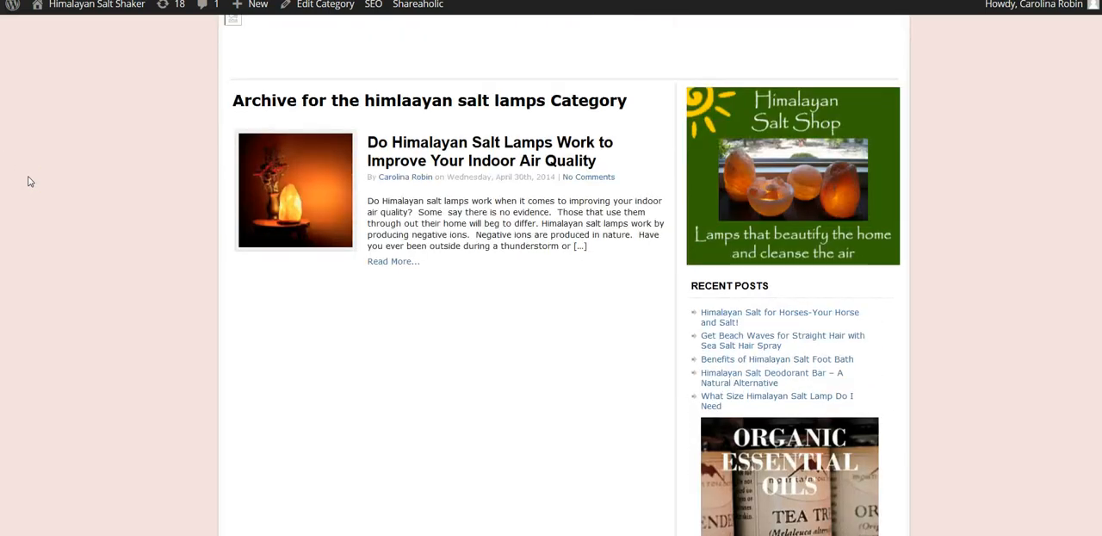
{"action": "scroll", "scroll_direction": "up", "scroll_amount": 3}
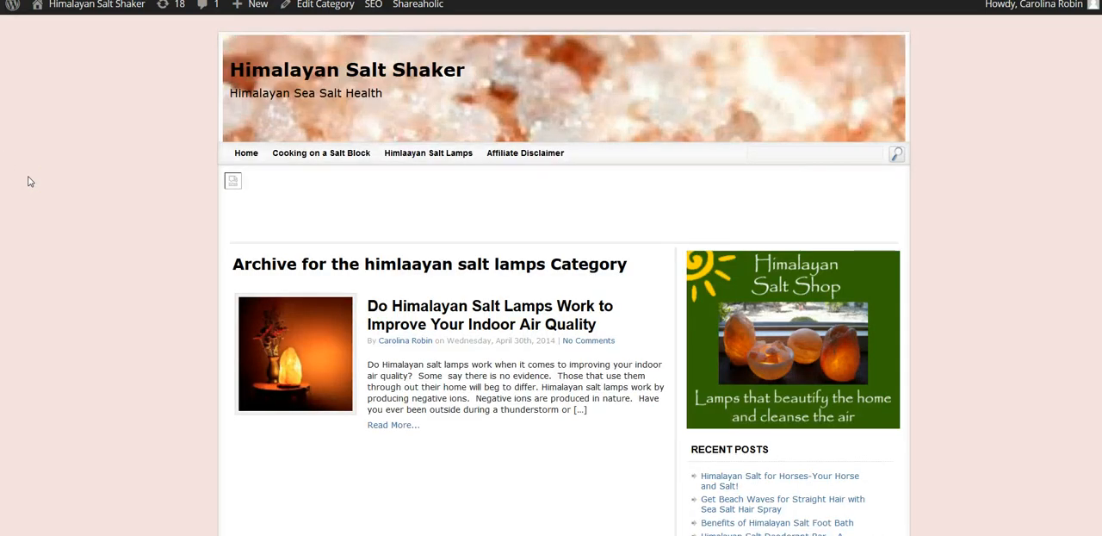